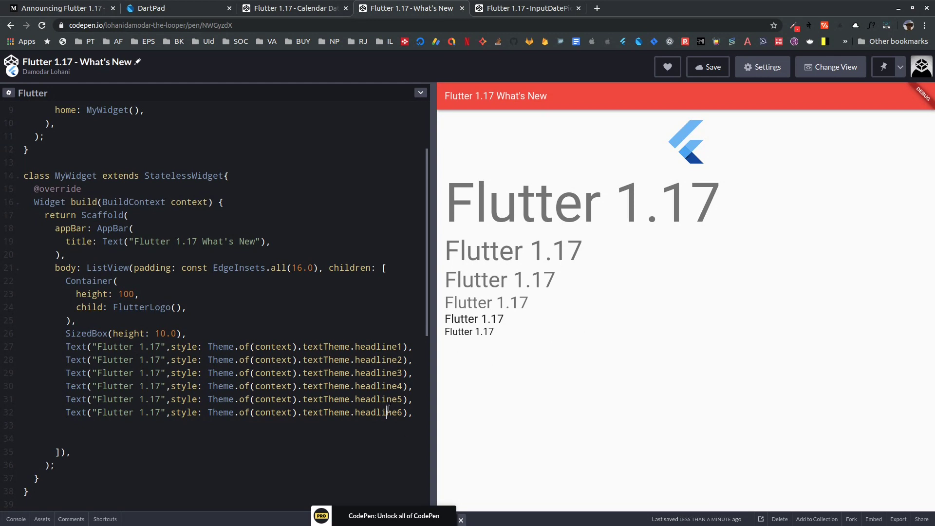
Select the word headline1 in the DartPad code.
double_click(379, 347)
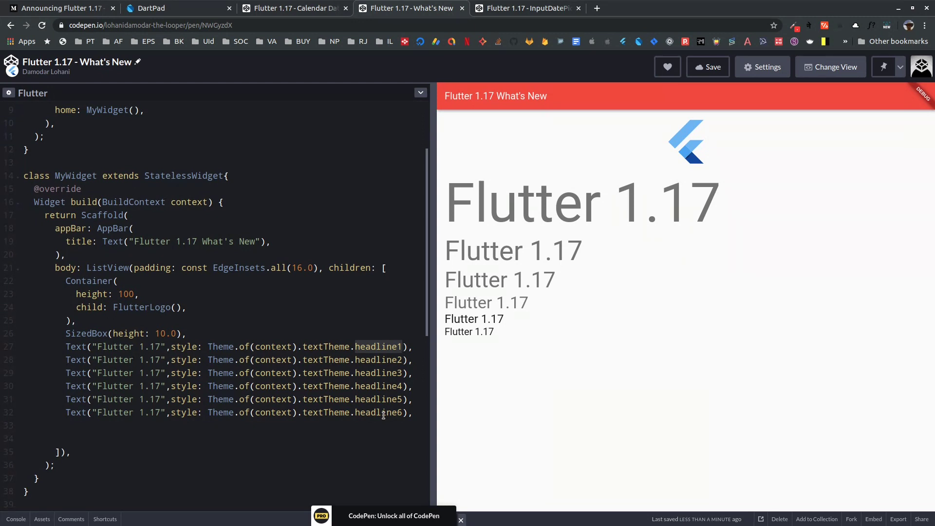
left_click(404, 347)
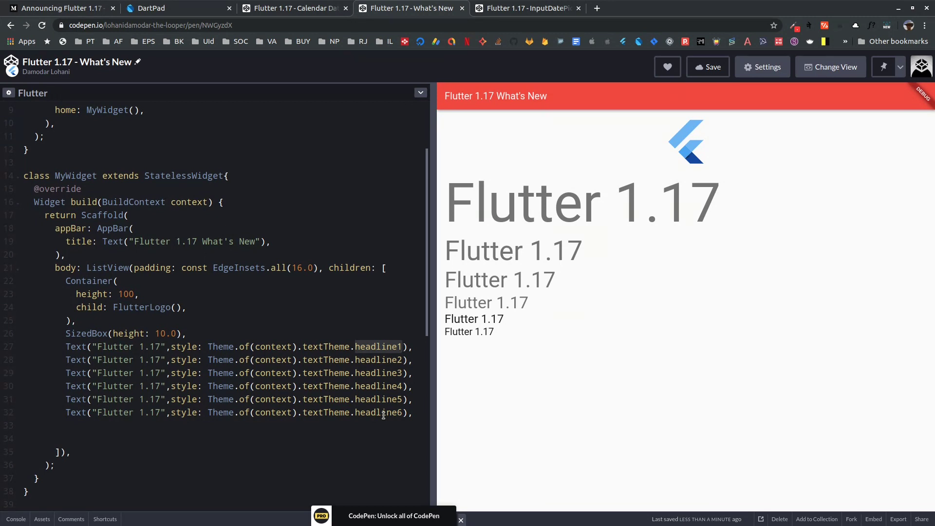
left_click(403, 346)
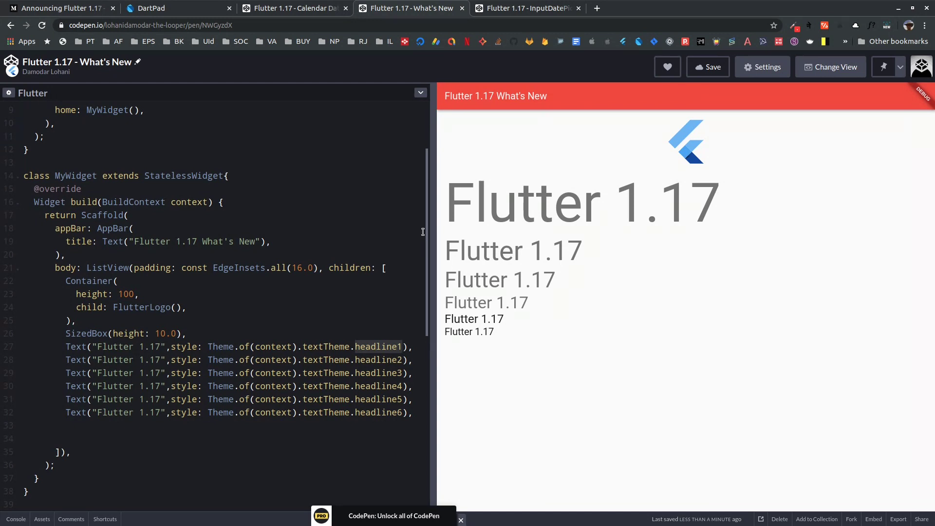
mouse_move(287, 170)
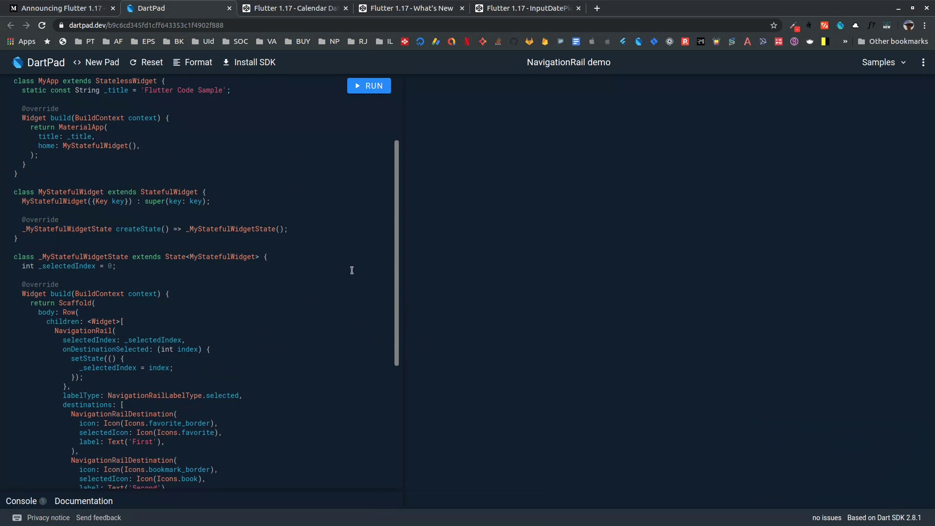
mouse_move(356, 272)
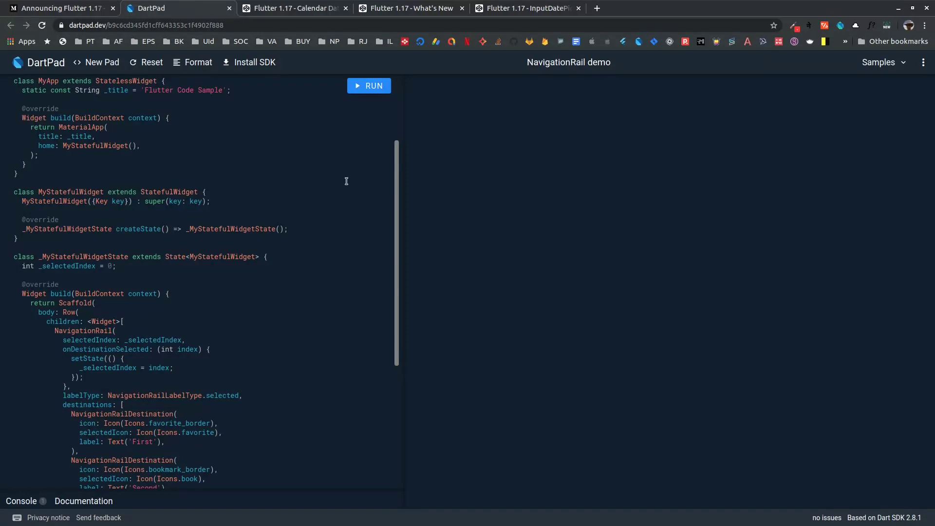
Run the NavigationRail demo so the rail and 'selectedIndex: 0' appear.
left_click(369, 86)
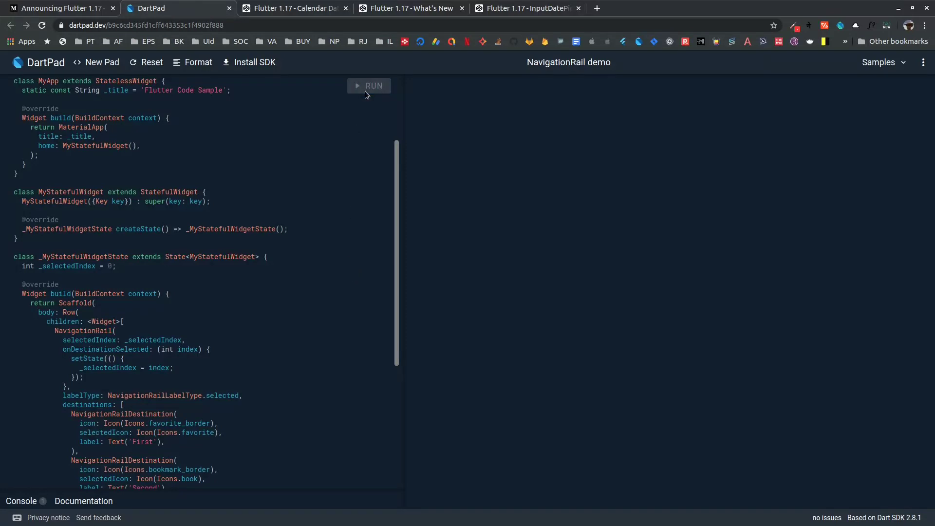
left_click(370, 85)
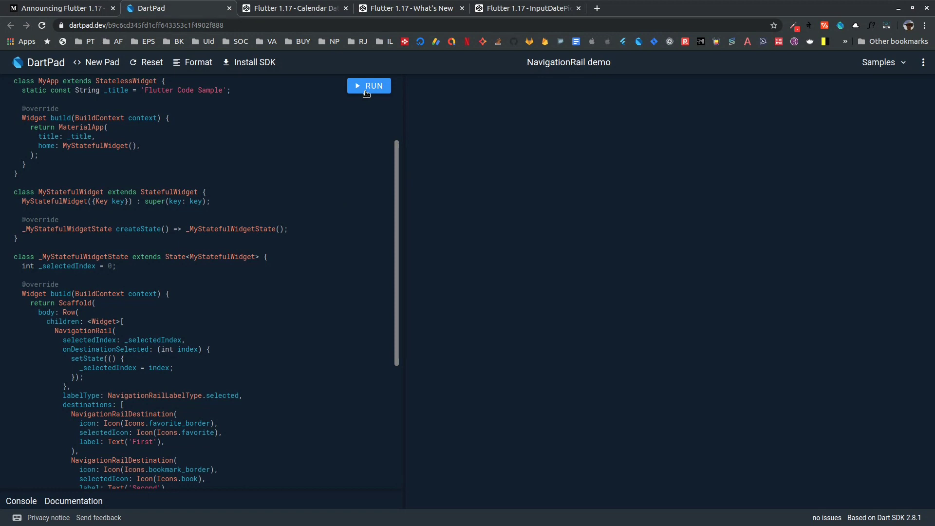
left_click(369, 85)
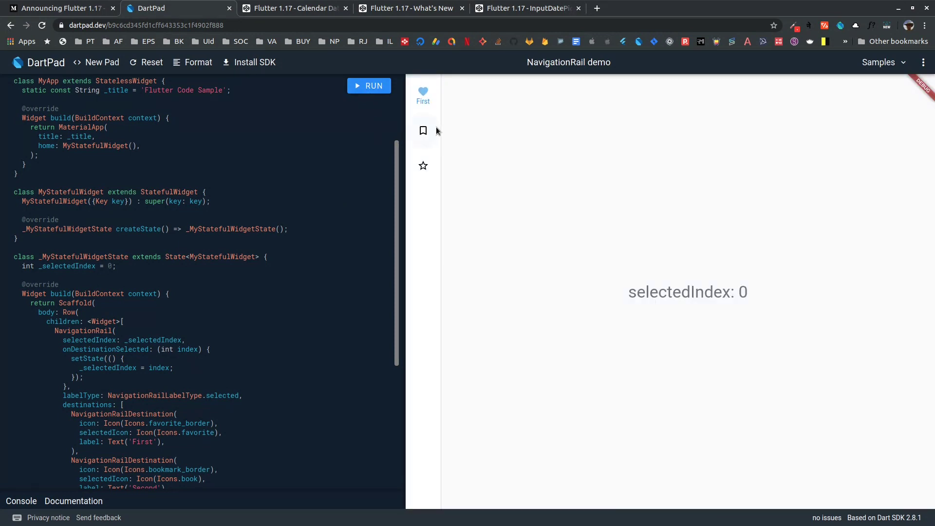
scroll("down", 3)
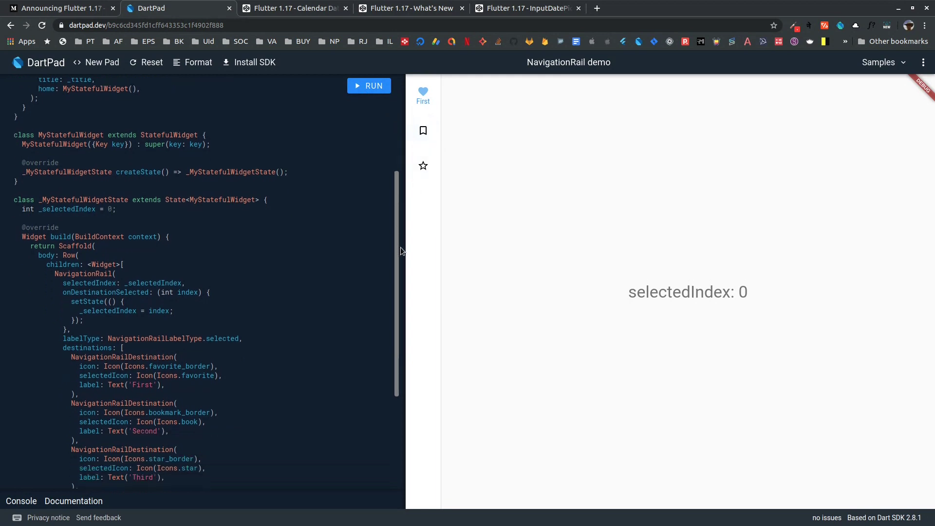
scroll("down", 3)
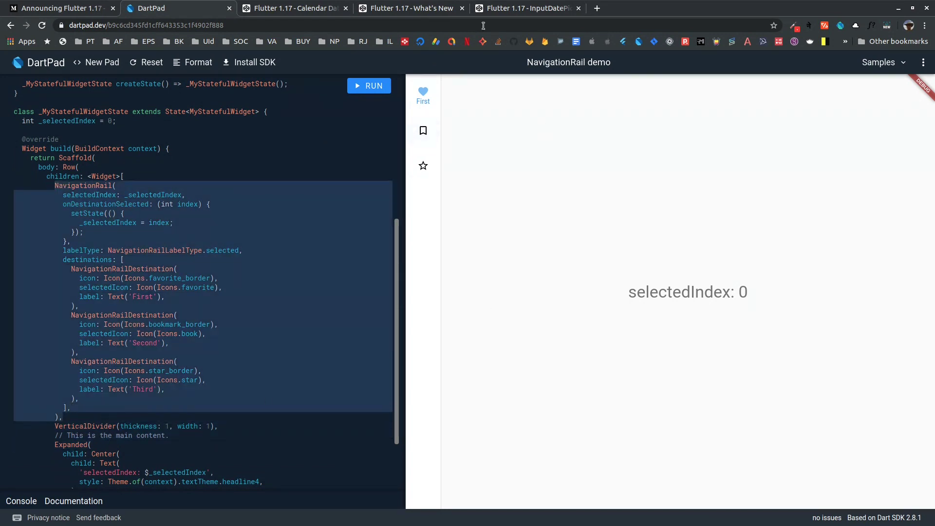
mouse_move(426, 52)
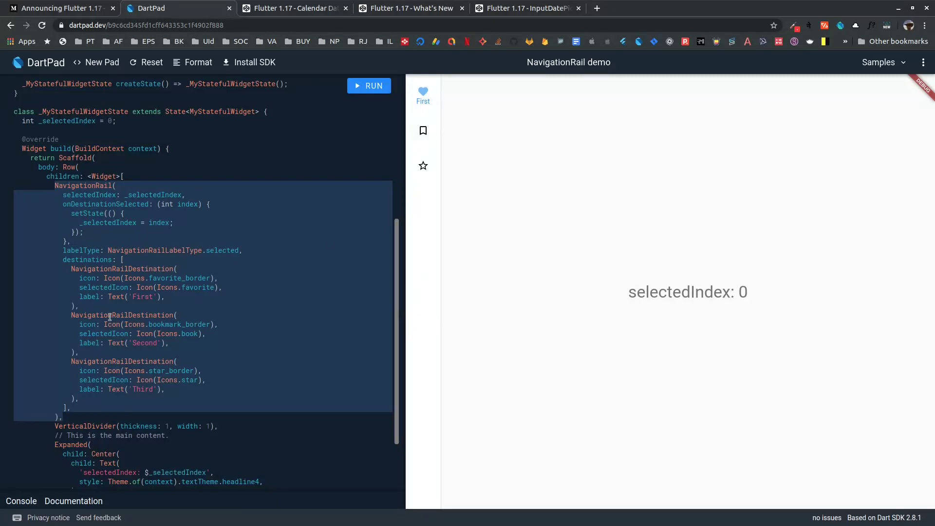
mouse_move(399, 318)
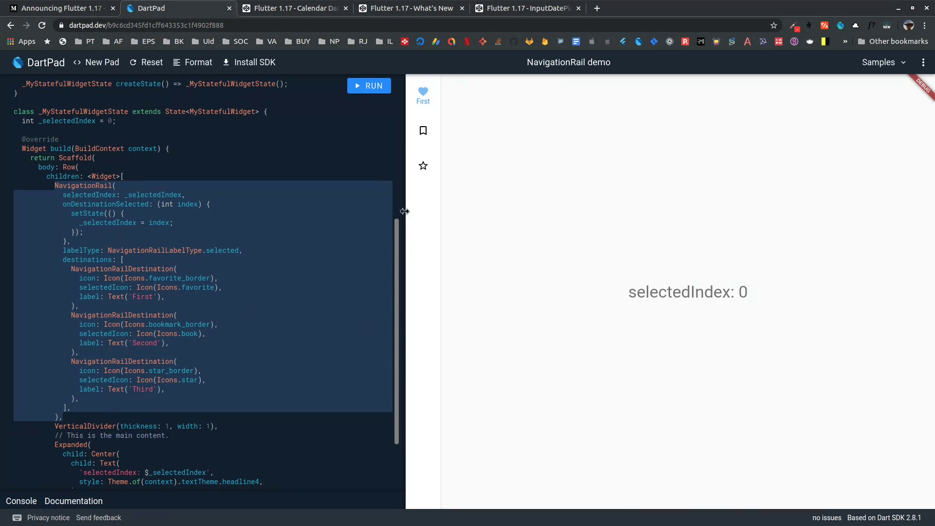
left_click(159, 416)
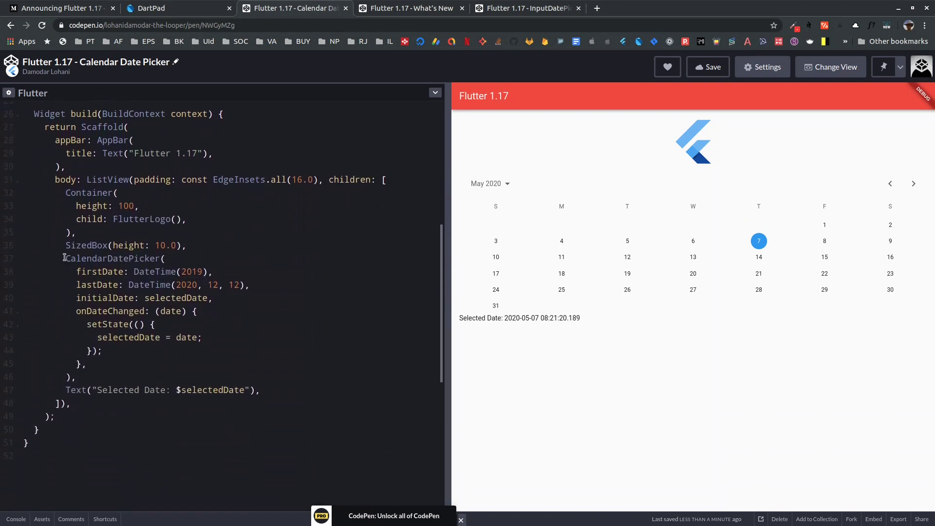
Highlight the whole CalendarDatePicker code block in the Calendar Date Picker pen.
left_click_drag(64, 257, 76, 378)
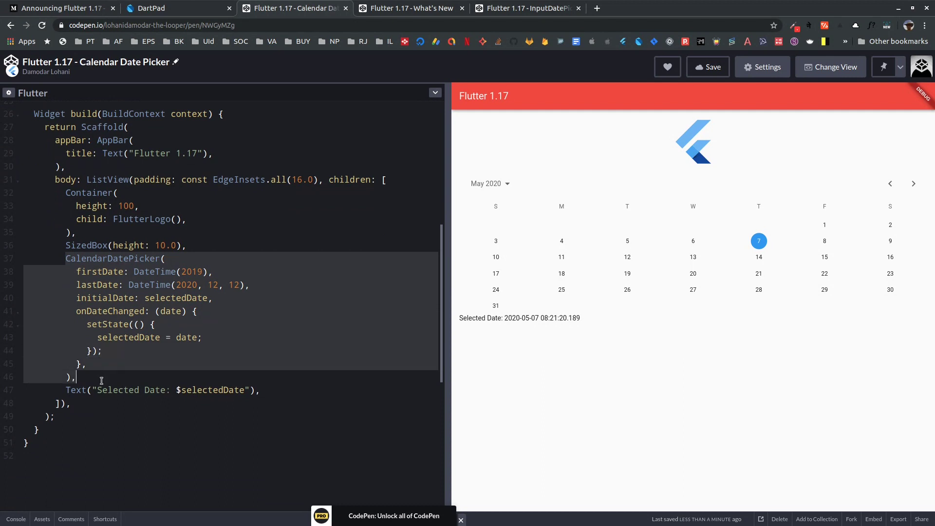
mouse_move(401, 362)
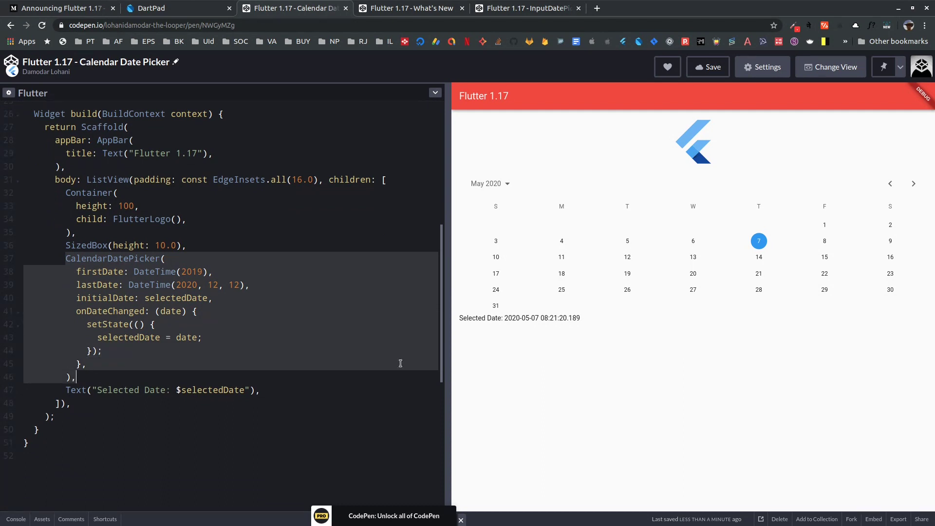
mouse_move(527, 257)
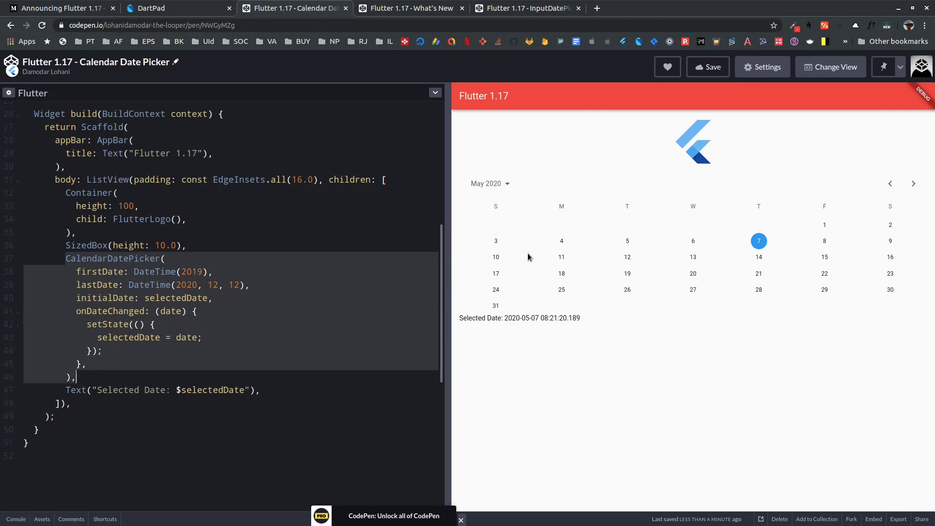
mouse_move(693, 255)
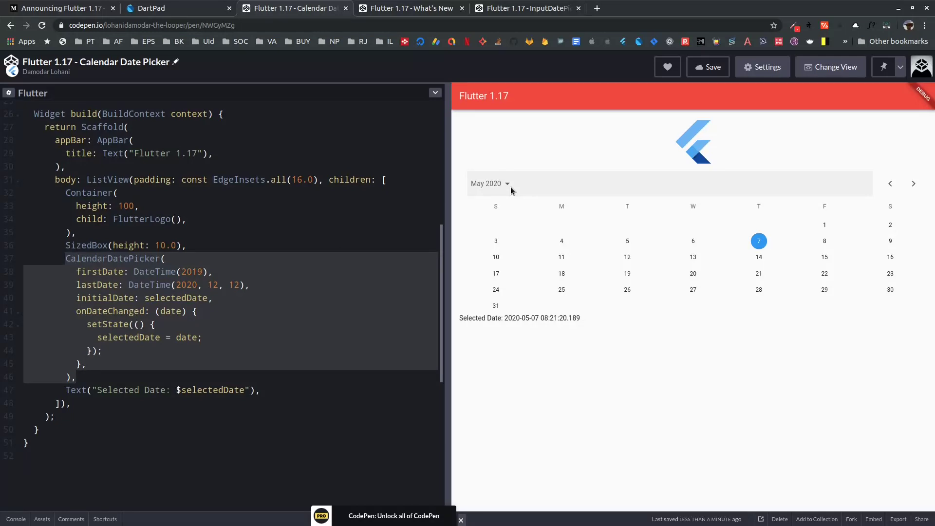
mouse_move(634, 189)
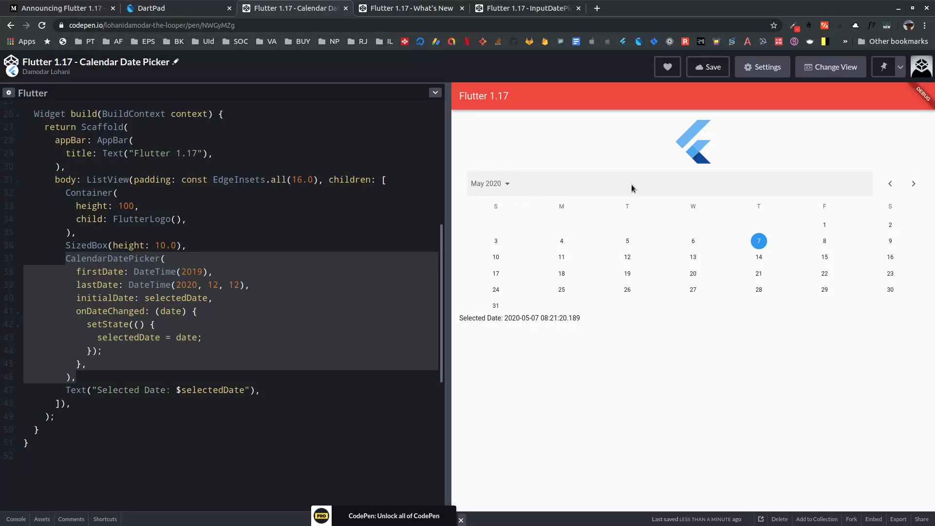
Jump the calendar to 2019, pick 26 May 2019, then step back to April.
left_click(485, 183)
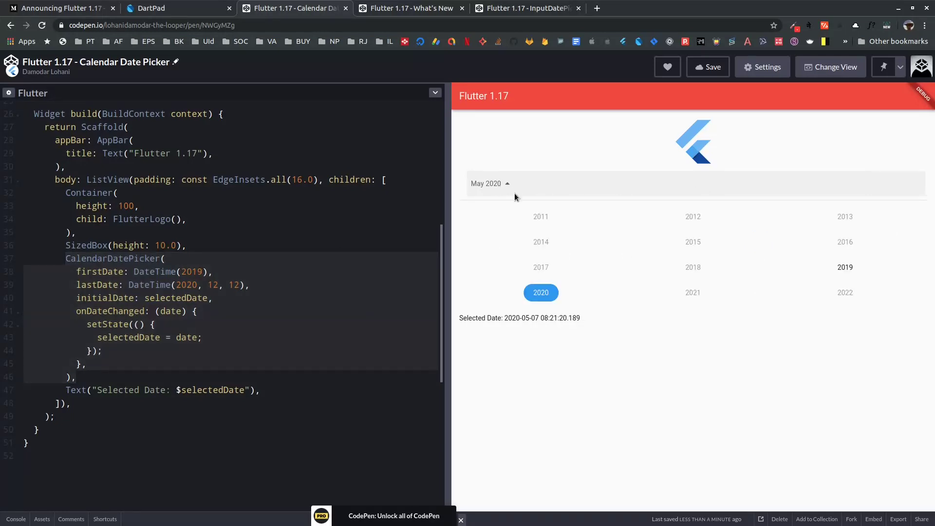
left_click(845, 266)
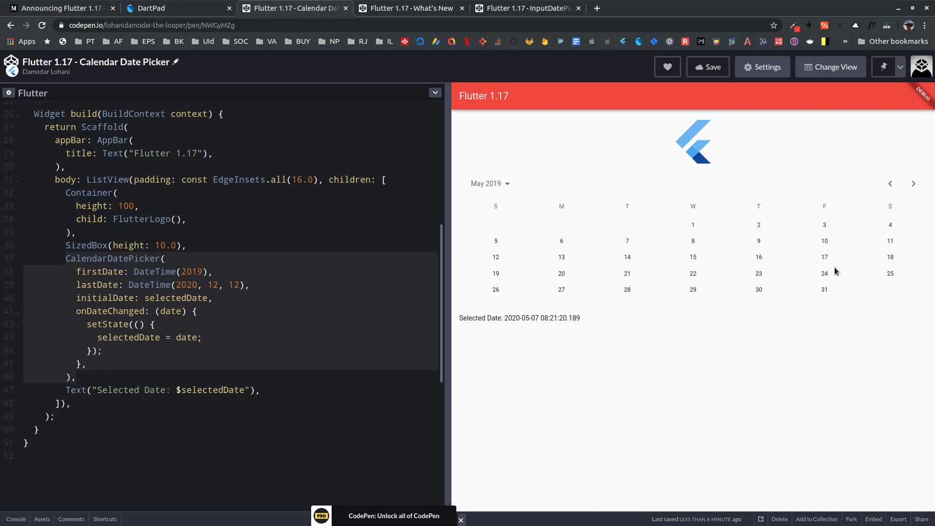
left_click(914, 183)
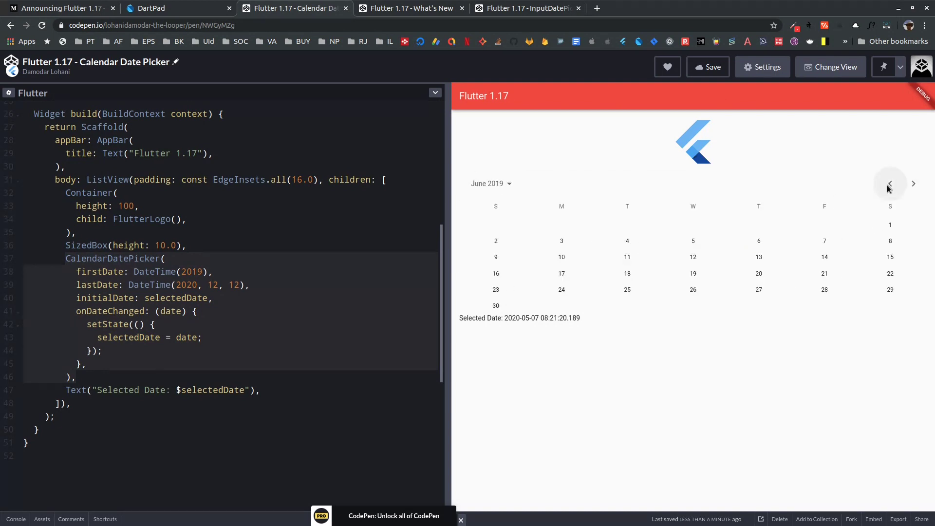
left_click(889, 183)
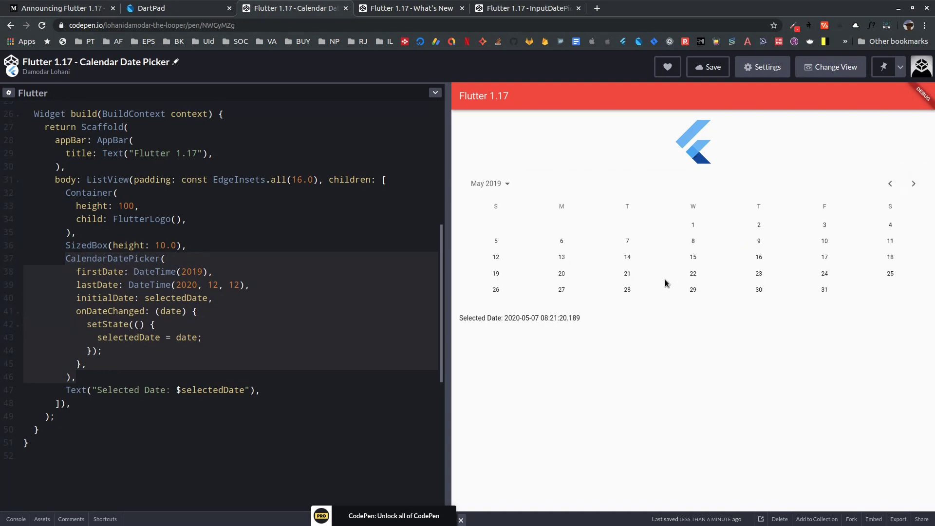
left_click(627, 257)
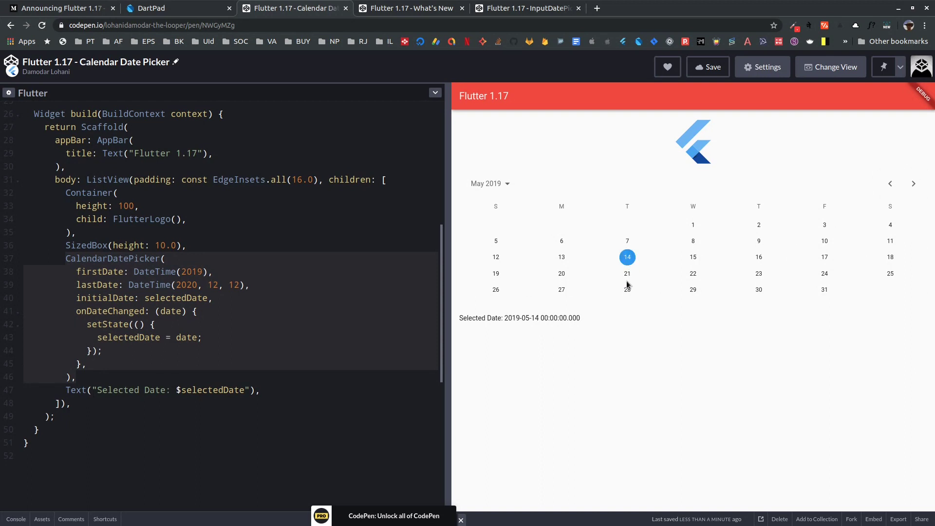
left_click(627, 289)
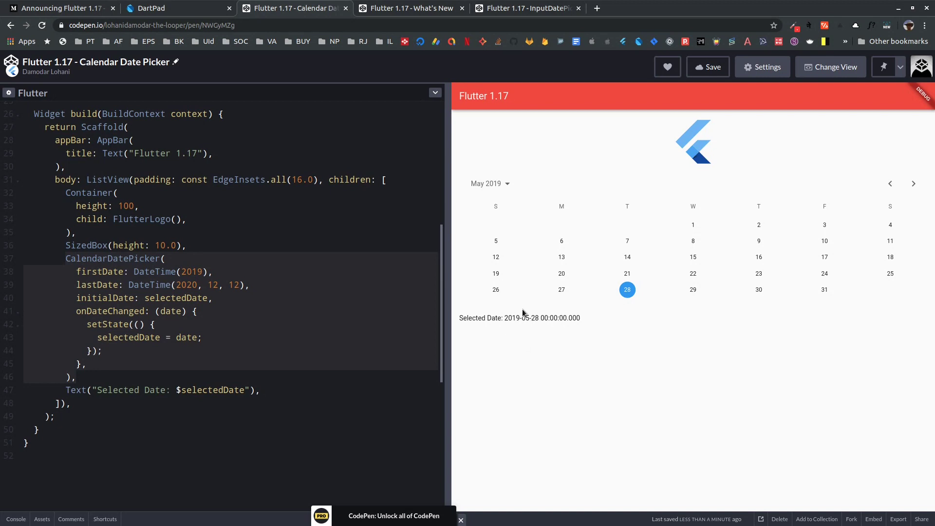
left_click(496, 290)
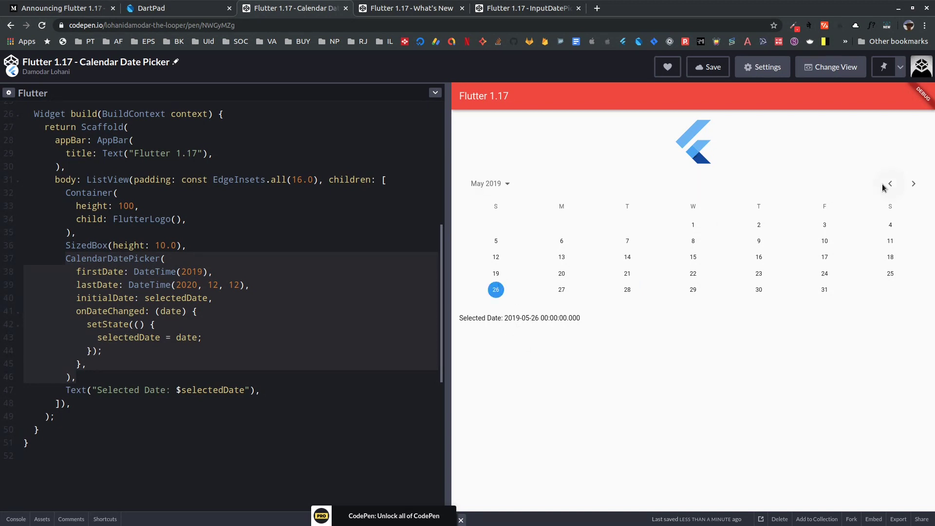
left_click(890, 183)
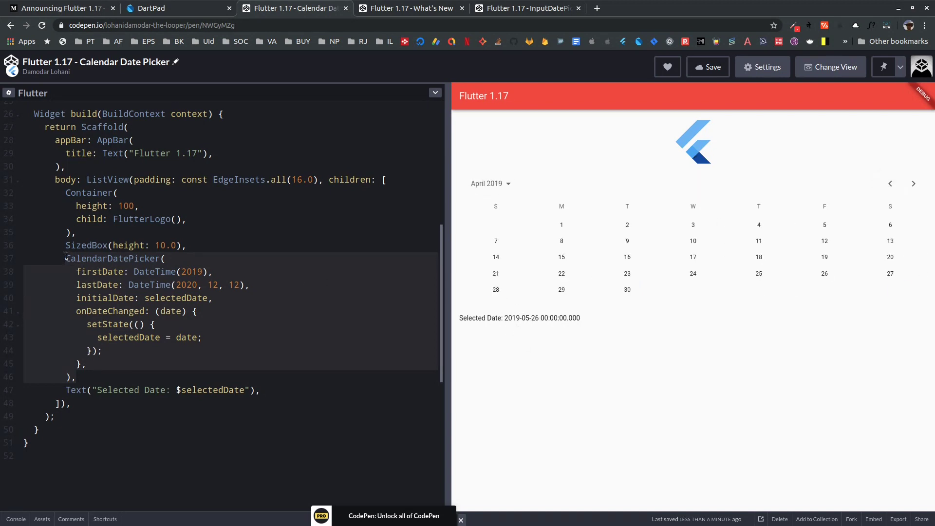
Highlight CalendarDatePicker and onDateChanged in the code, then view the What's New pen.
left_click(128, 272)
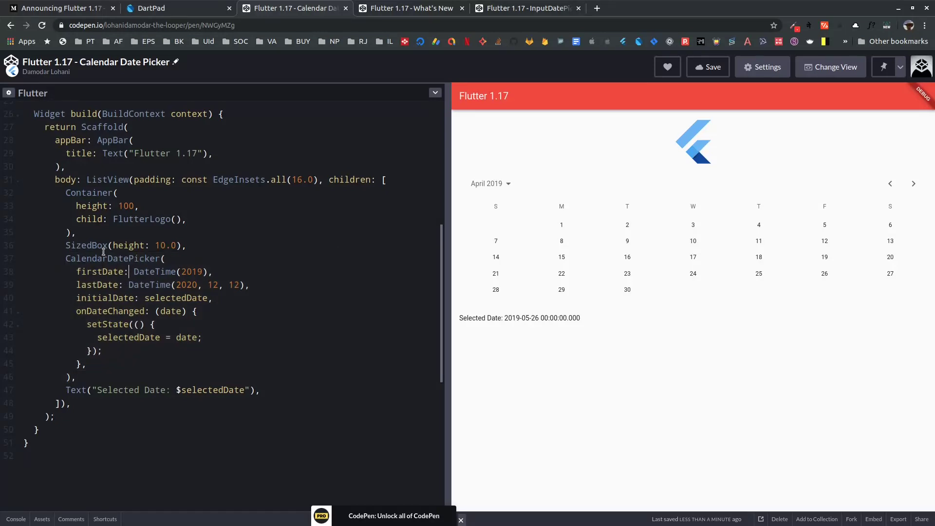
double_click(112, 259)
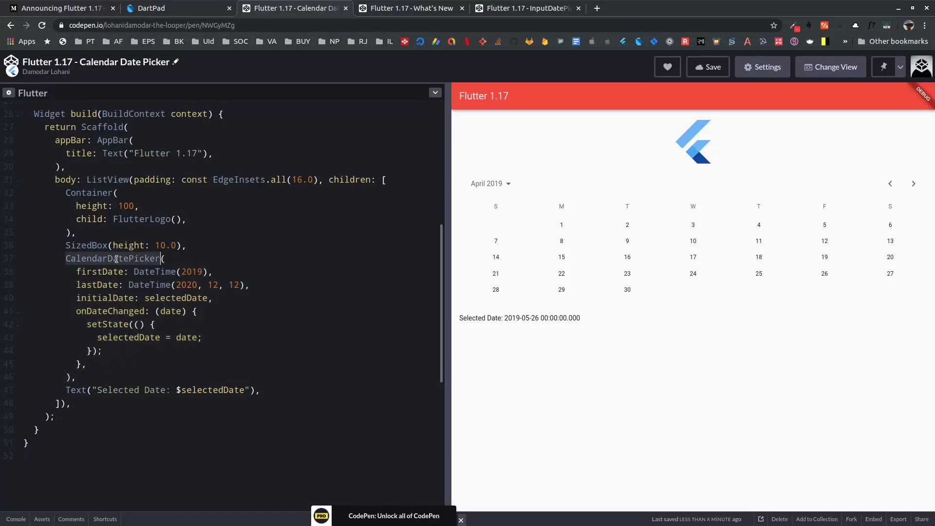
mouse_move(116, 273)
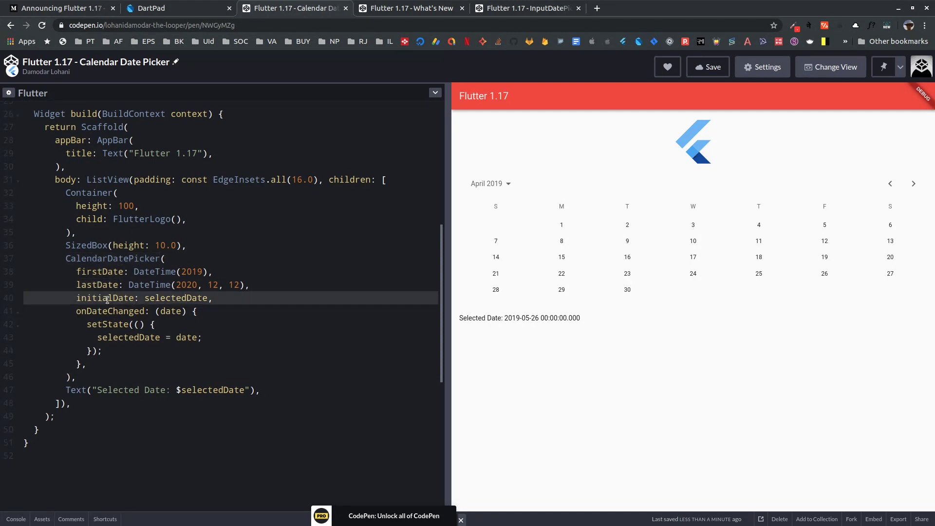
double_click(110, 311)
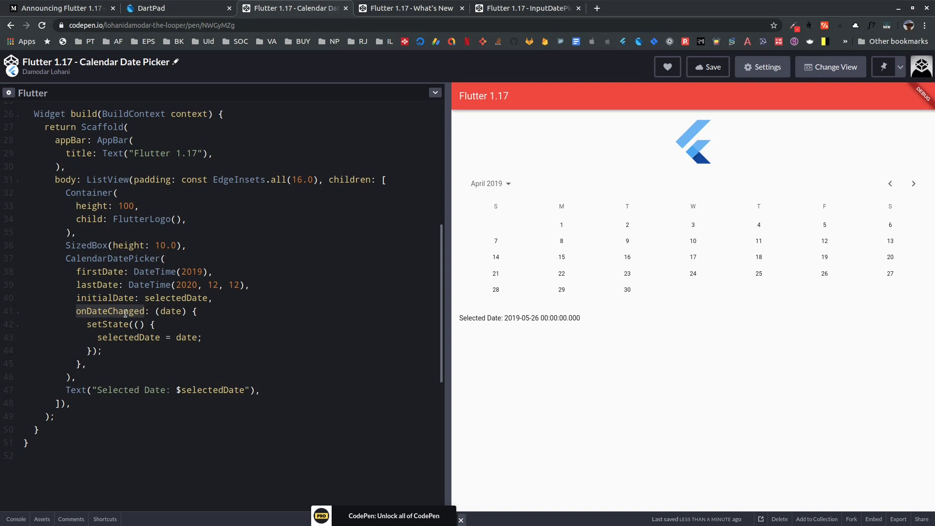
mouse_move(124, 311)
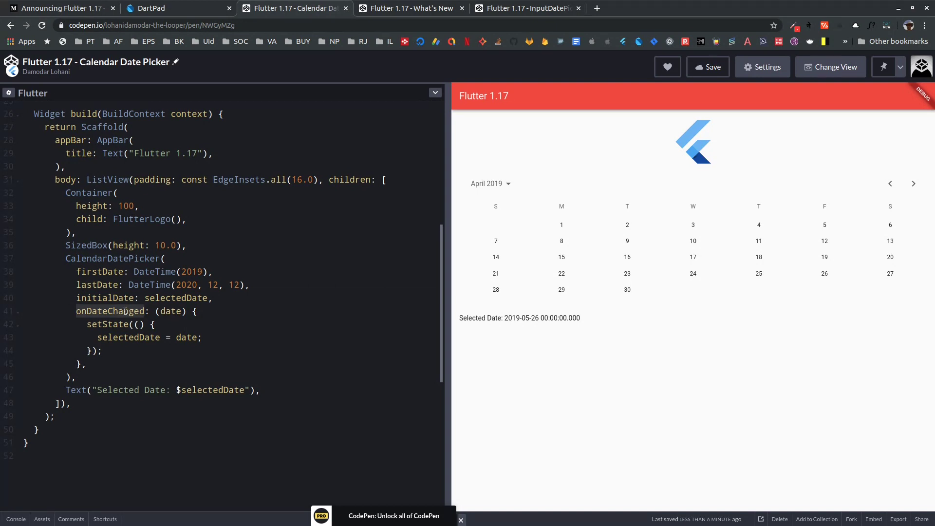
left_click(410, 8)
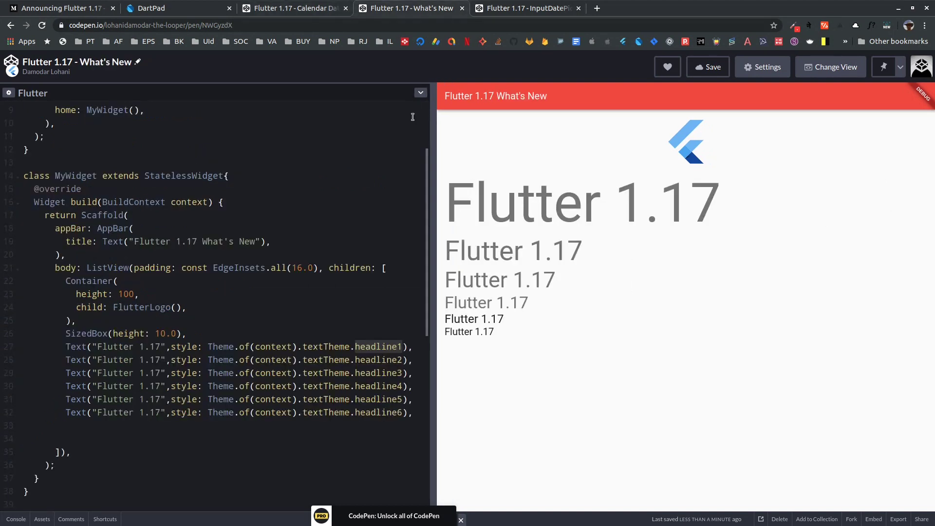
Show the InputDatePickerFormField pen and briefly highlight its InputDatePickerFormField code block.
left_click(527, 8)
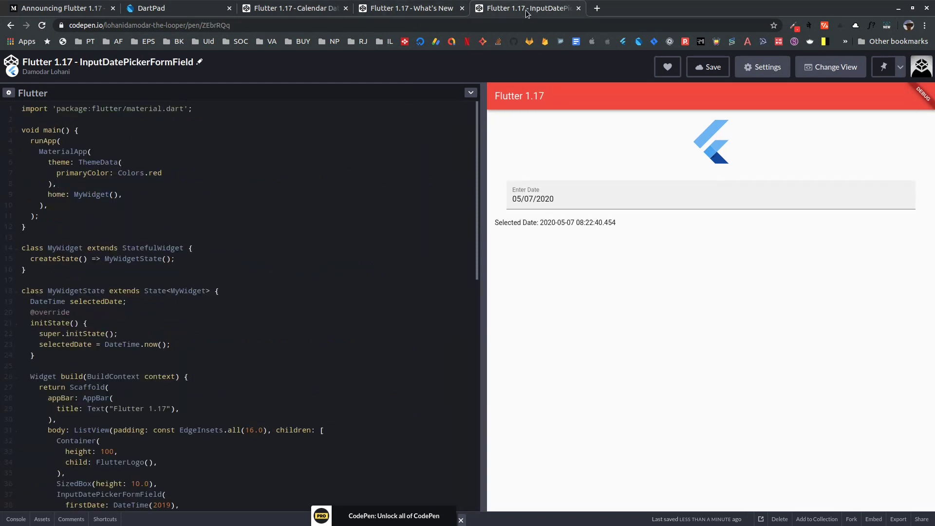
mouse_move(387, 263)
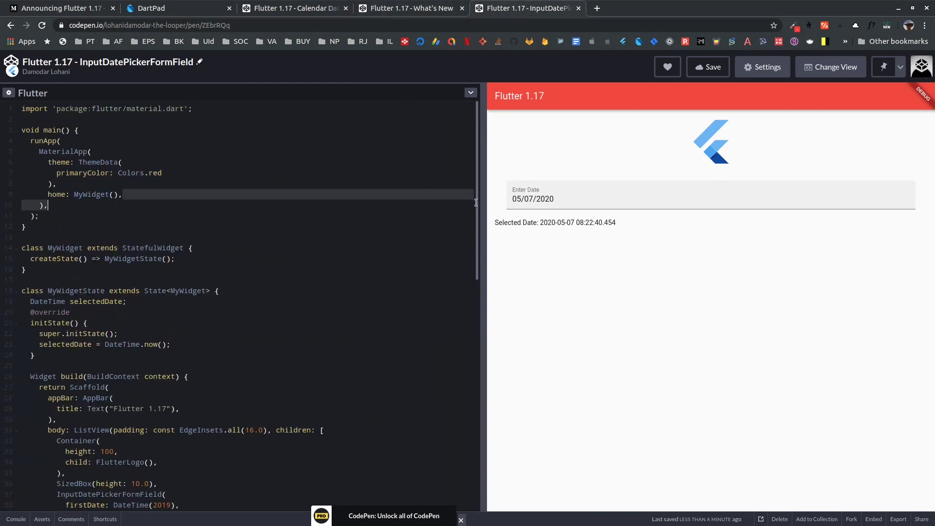
scroll("down", 3)
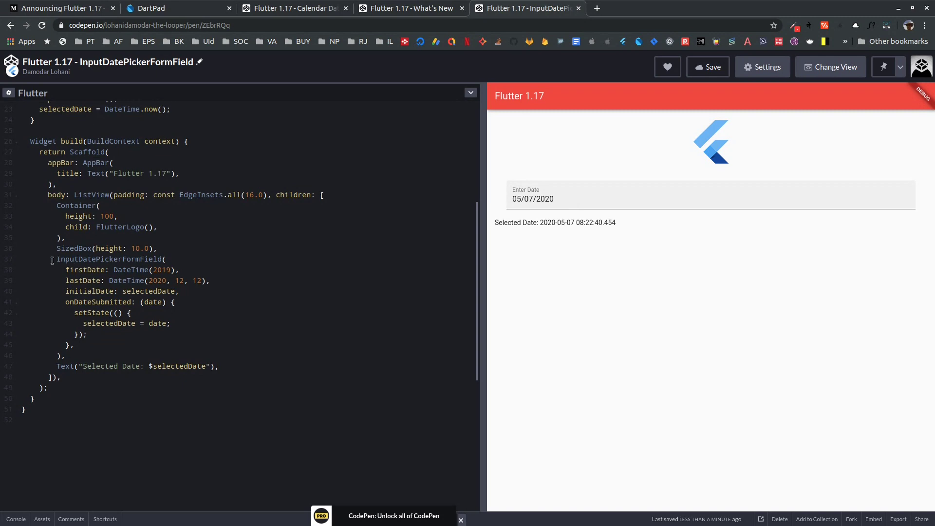
left_click_drag(58, 258, 72, 345)
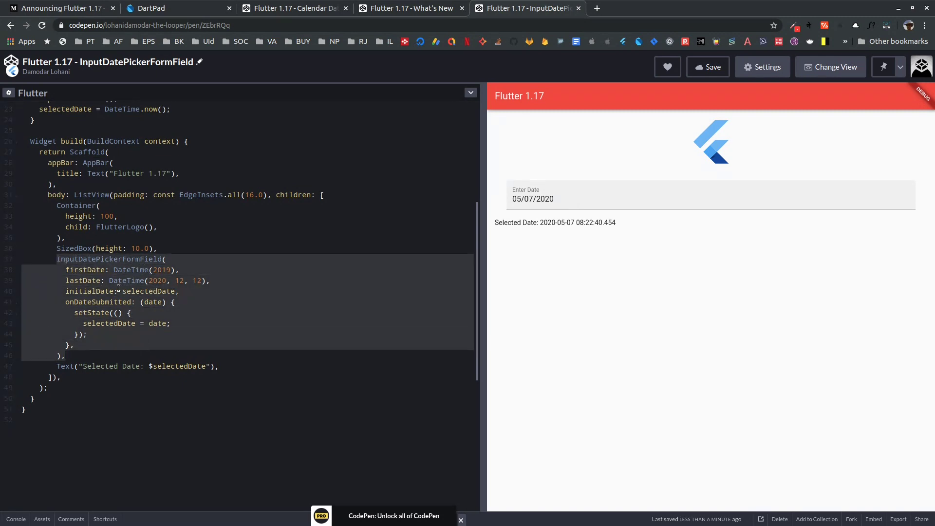
left_click(86, 270)
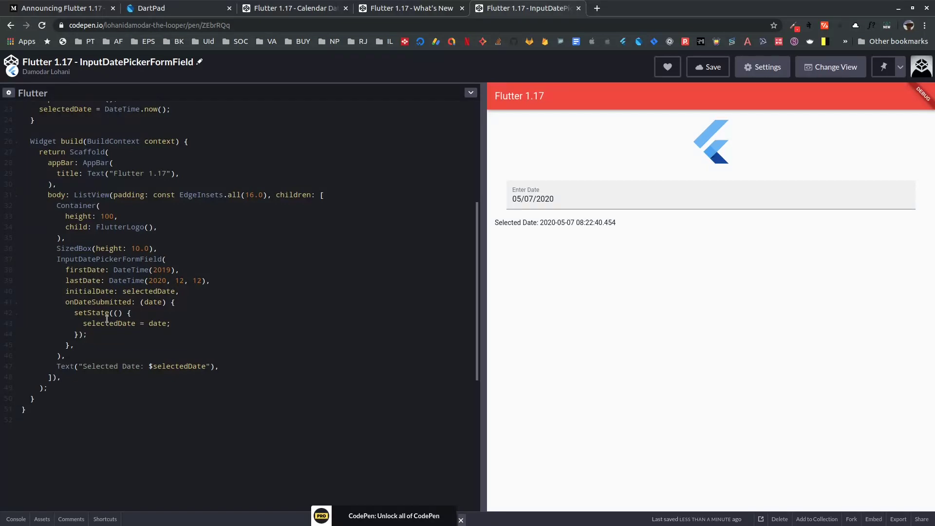
mouse_move(294, 8)
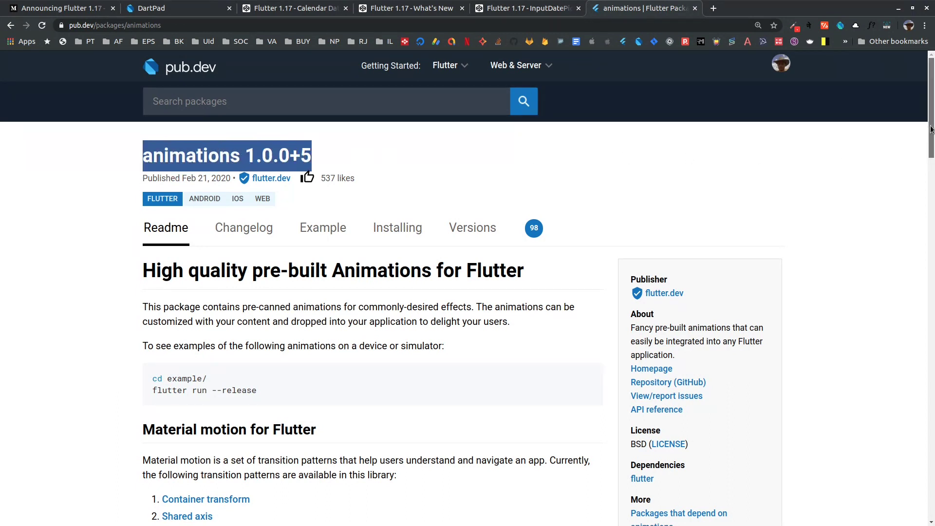
Scroll through the animations readme down to the Container transform section.
scroll("down", 3)
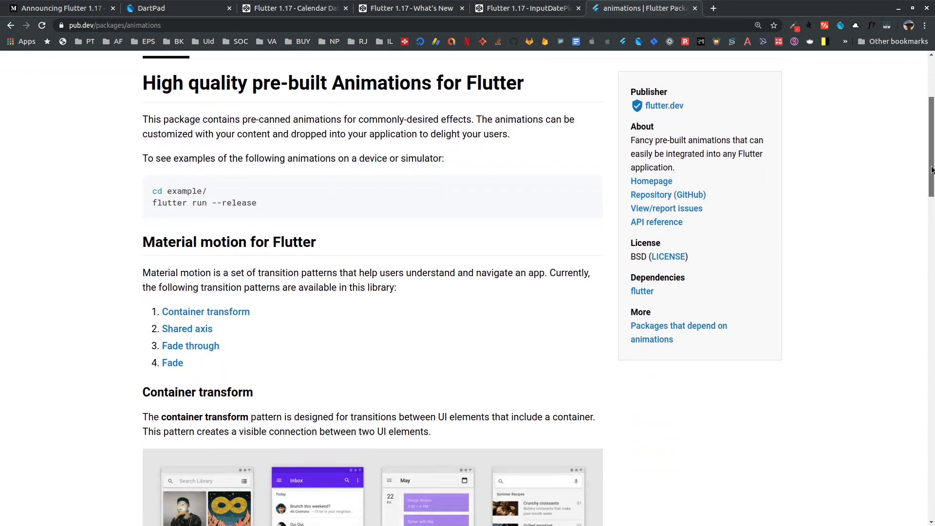
scroll("down", 3)
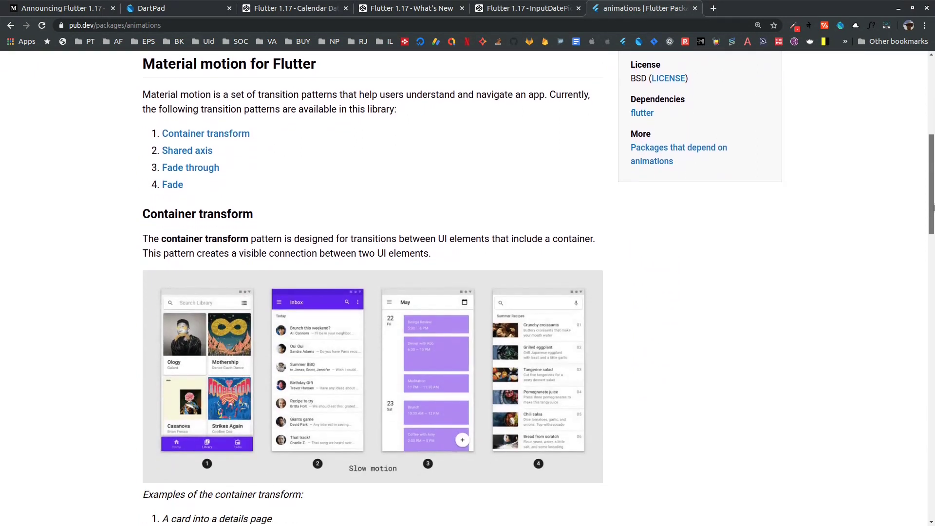
scroll("down", 3)
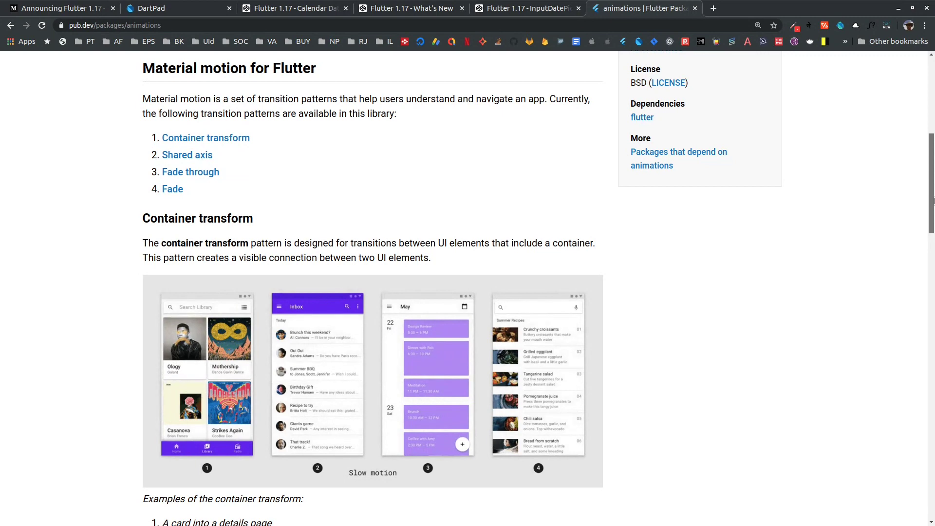
scroll("down", 3)
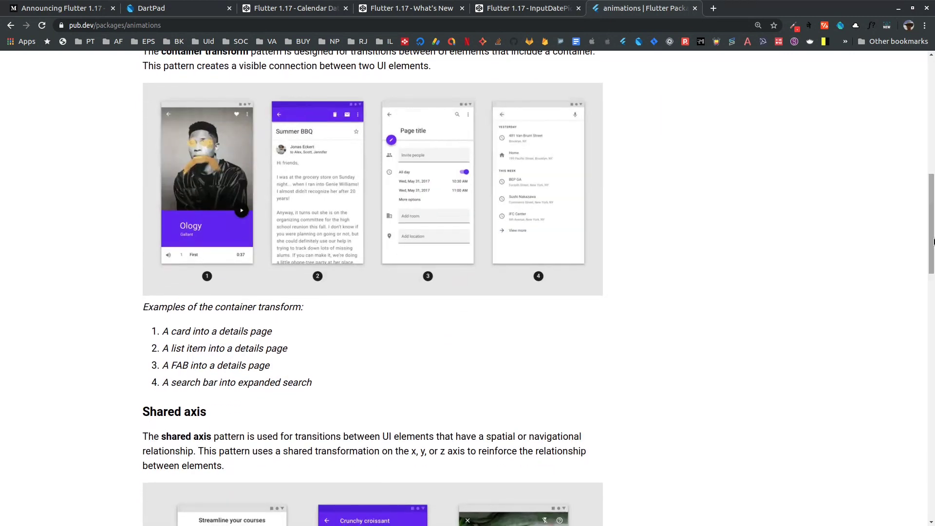
scroll("down", 3)
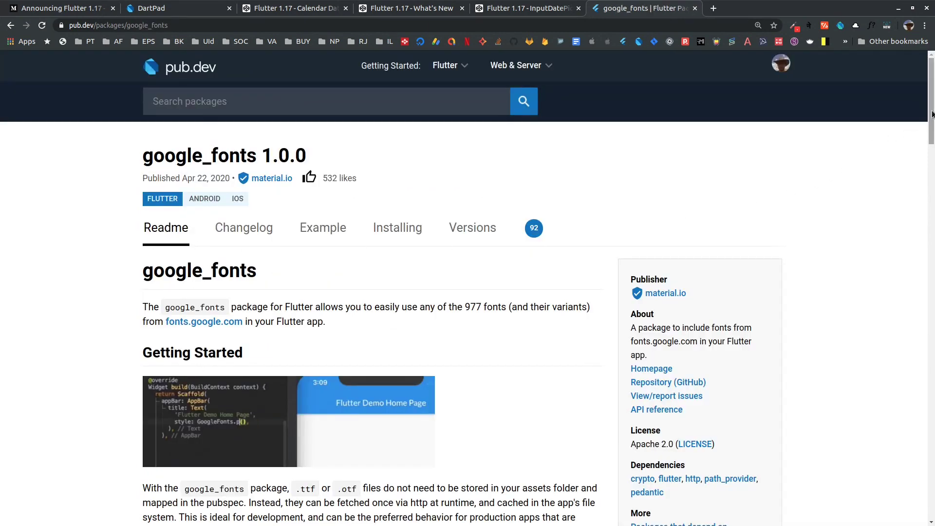
Read the google_fonts readme examples, then return to the 'Announcing Flutter 1.17' article.
scroll("down", 3)
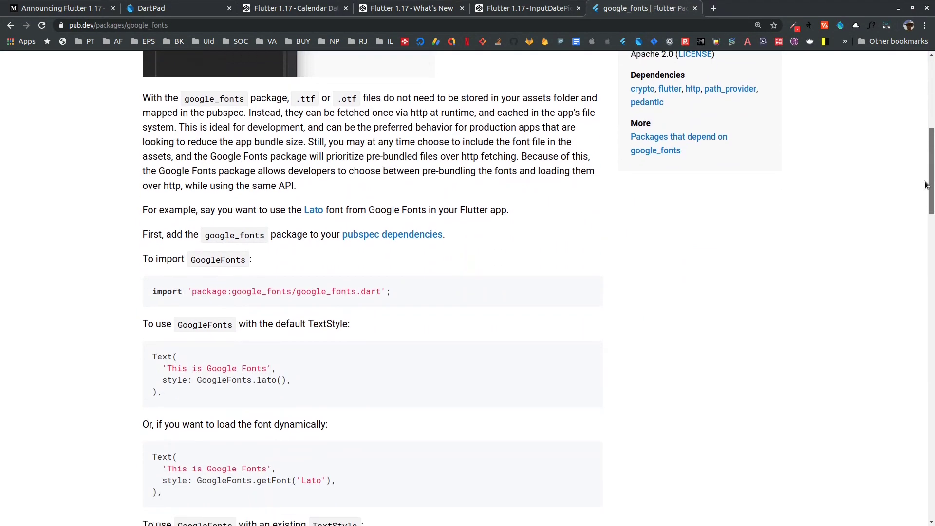
scroll("down", 3)
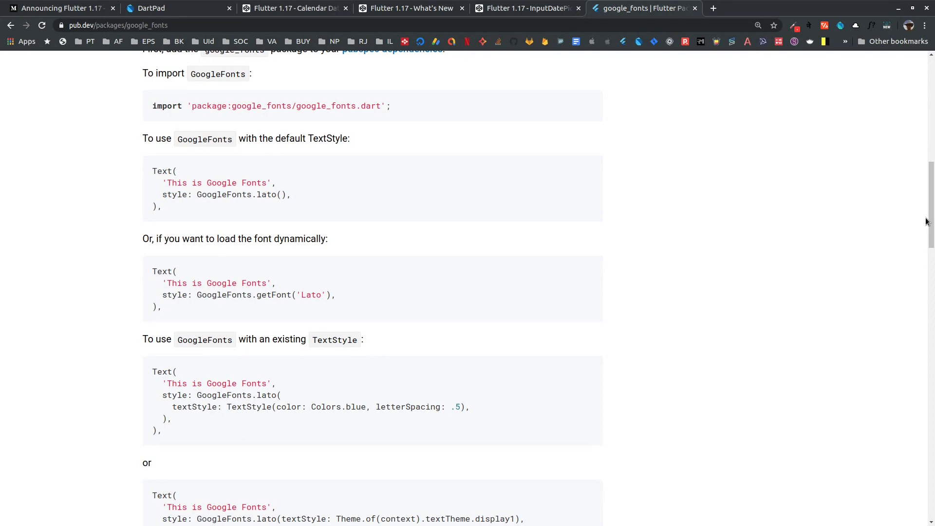
scroll("down", 3)
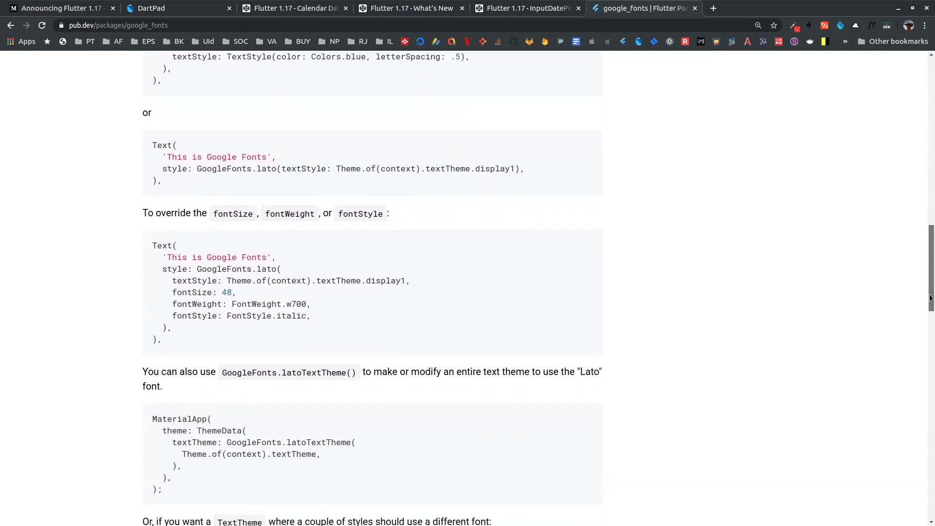
scroll("down", 3)
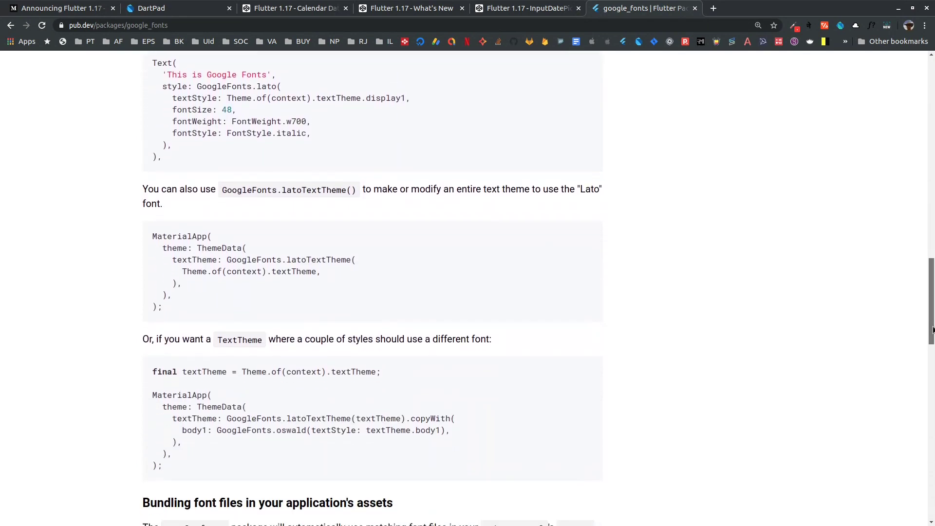
scroll("down", 3)
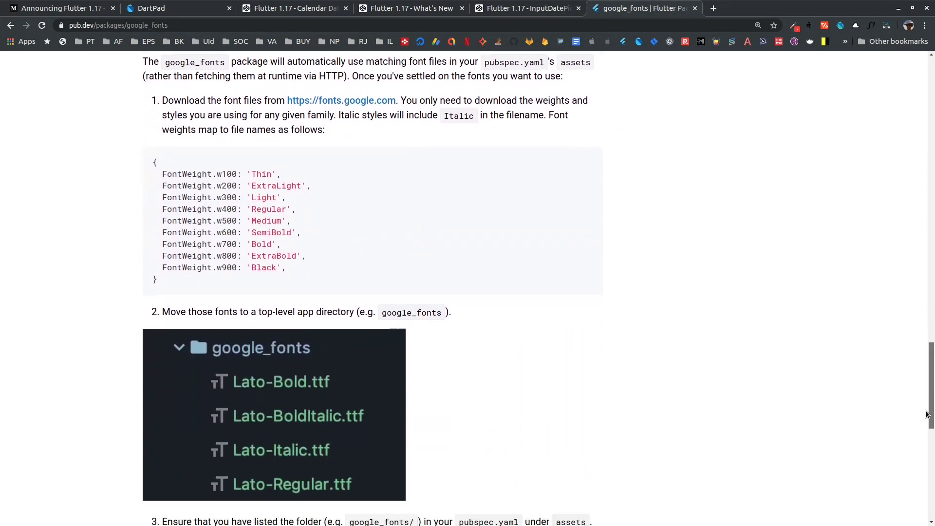
scroll("down", 3)
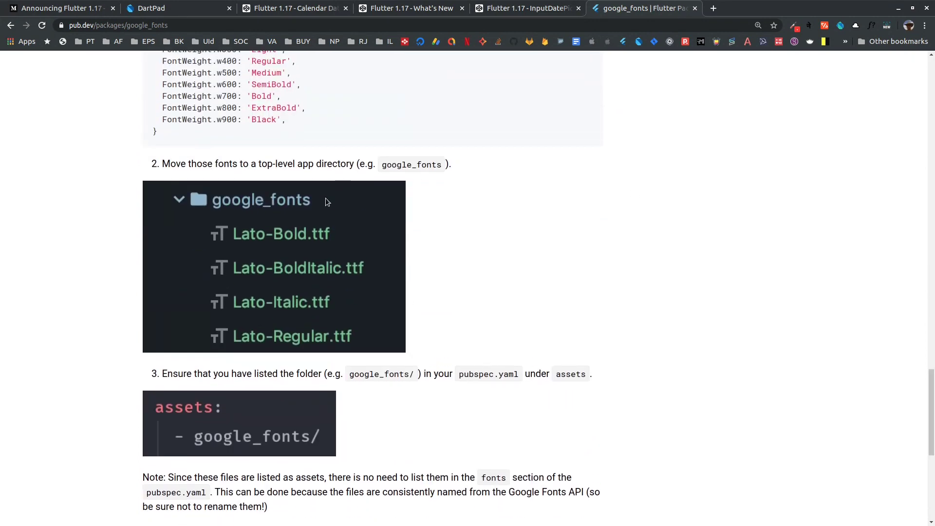
mouse_move(343, 260)
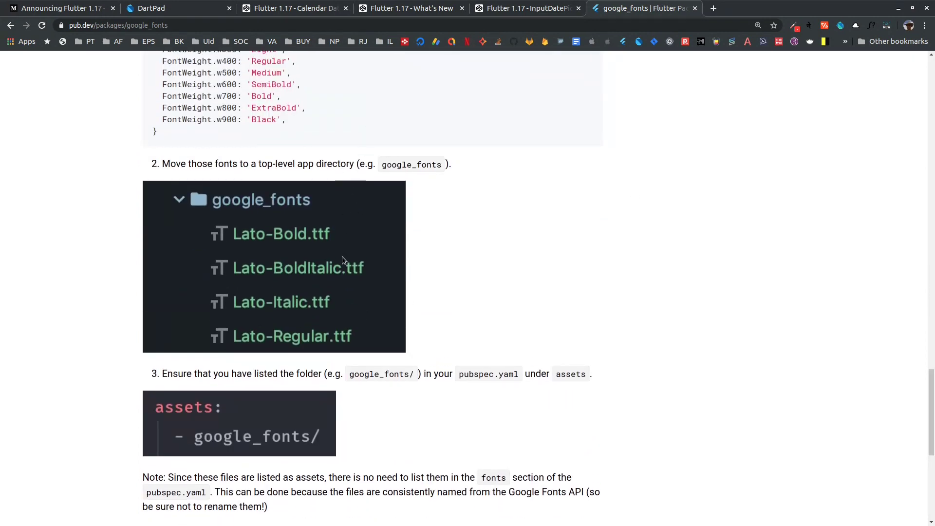
mouse_move(698, 107)
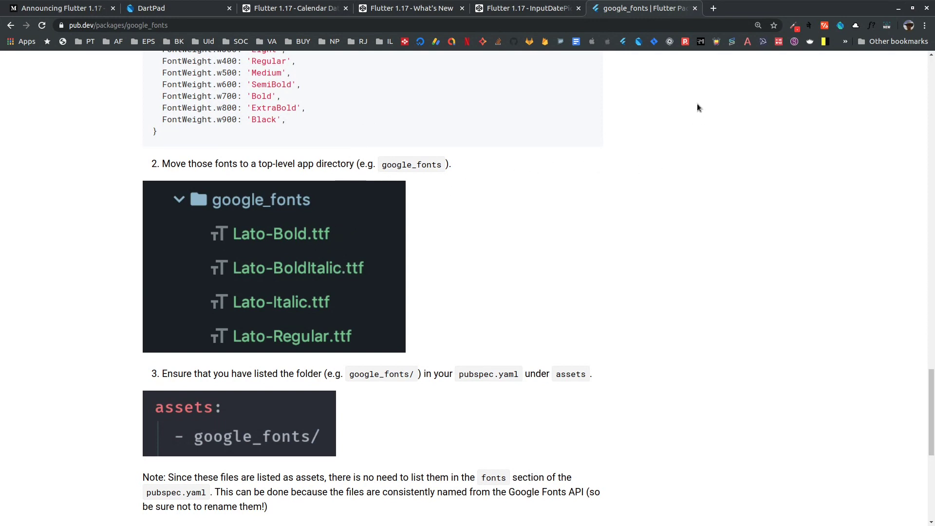
mouse_move(840, 375)
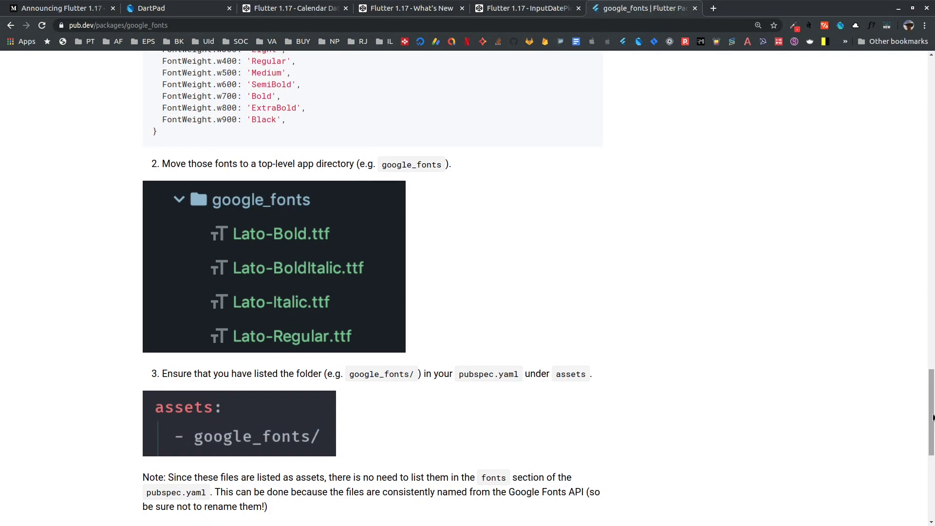
scroll("down", 3)
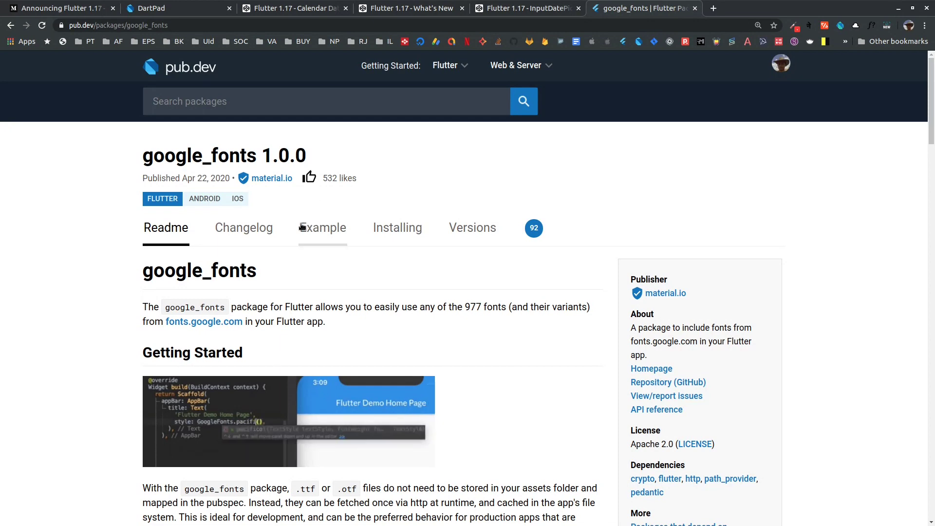
left_click(57, 8)
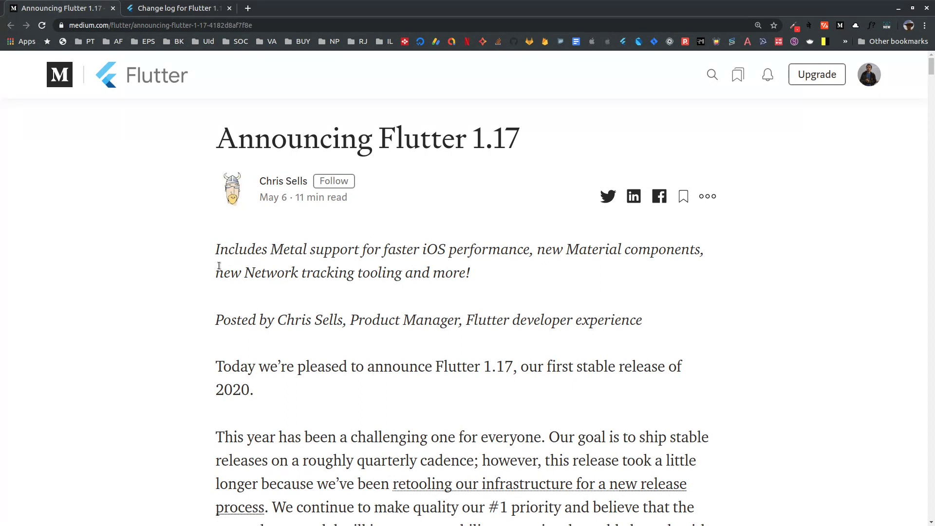
mouse_move(245, 215)
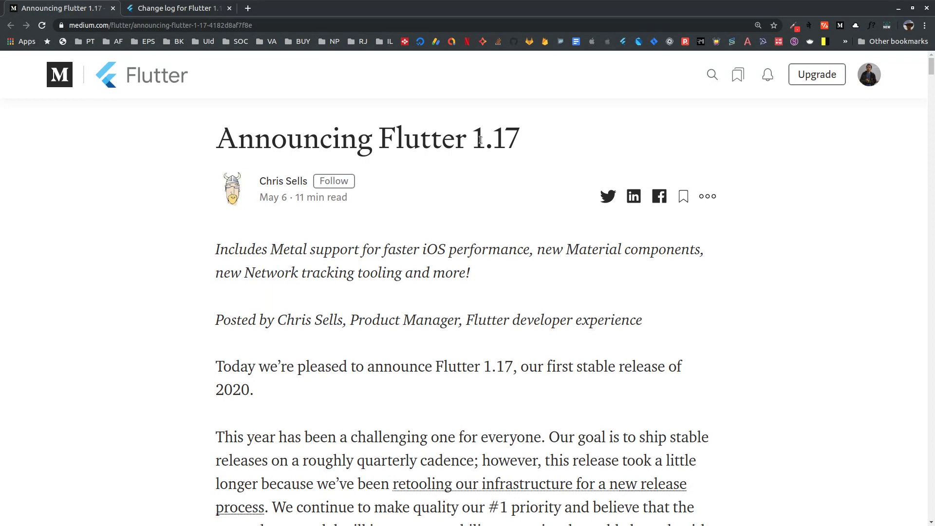
mouse_move(168, 130)
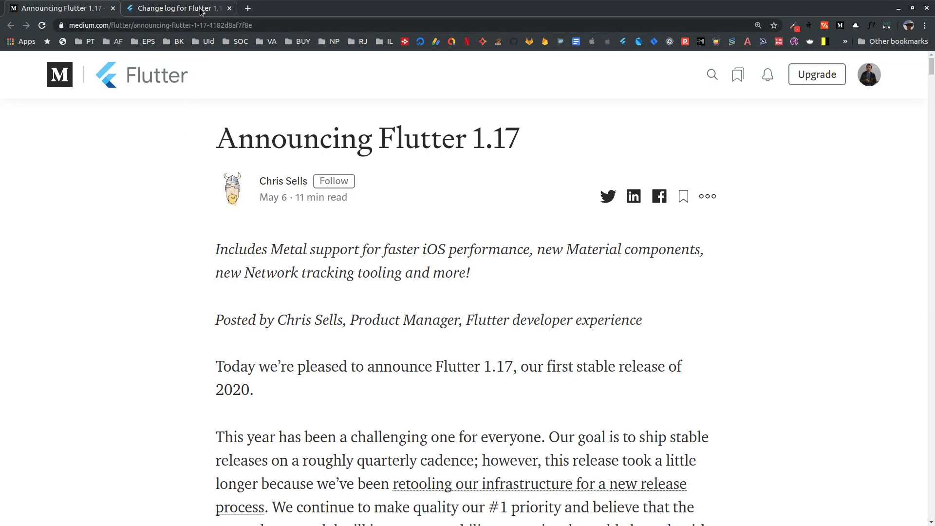
Scroll the Flutter 1.17.0 changelog down to the 50700s flutter_tools pull requests.
left_click(179, 8)
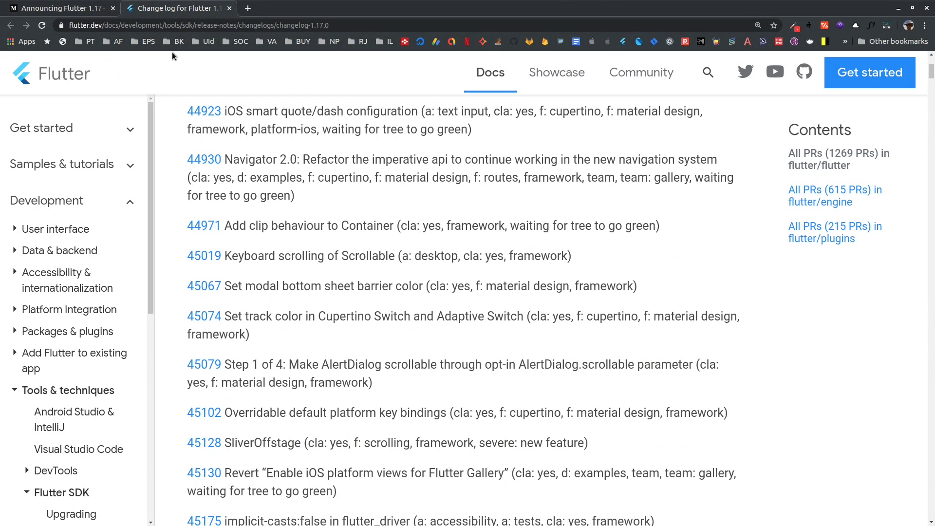
mouse_move(259, 55)
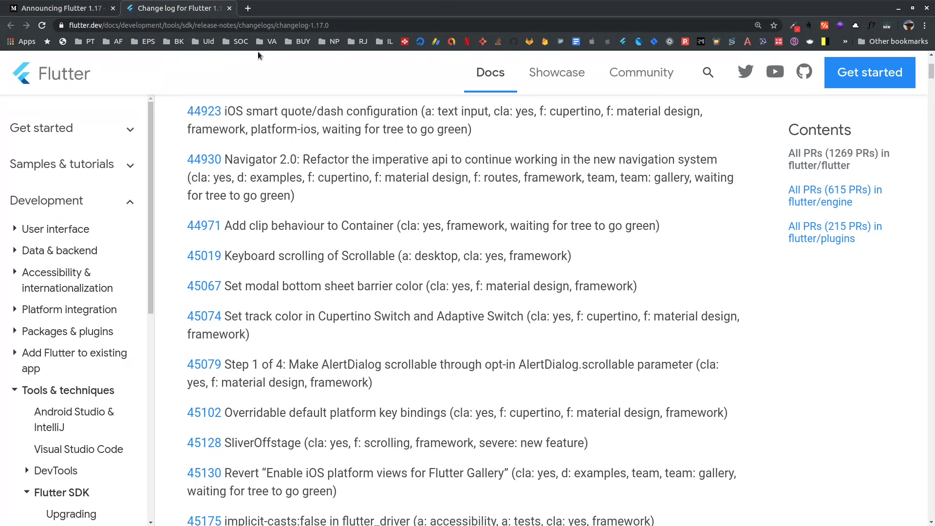
mouse_move(517, 163)
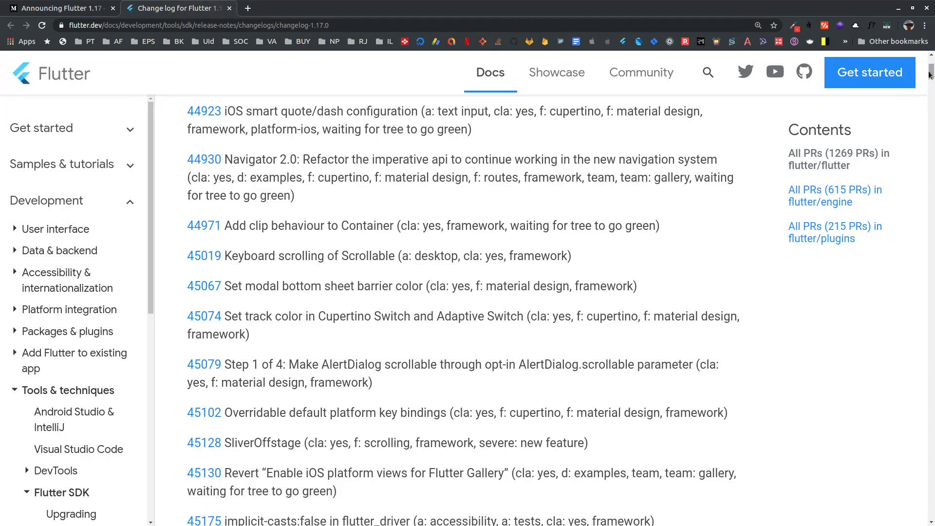
scroll("down", 3)
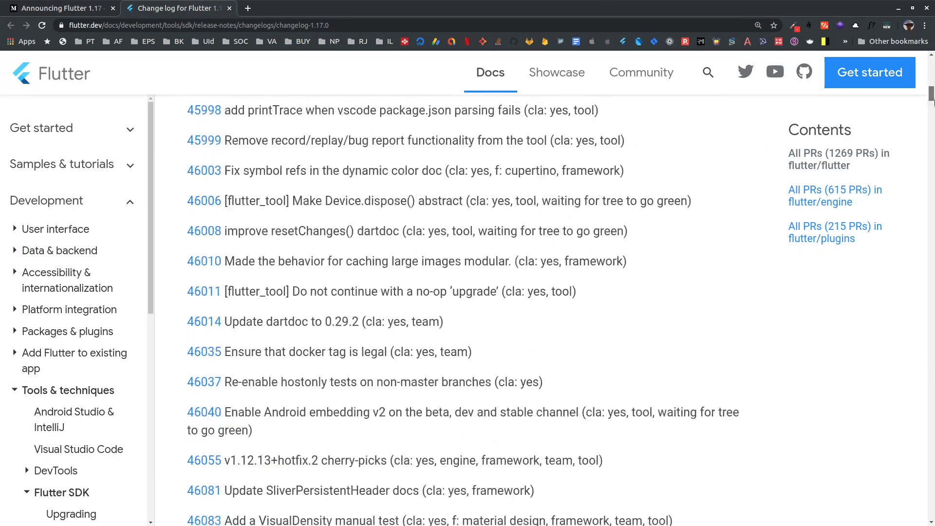
scroll("down", 3)
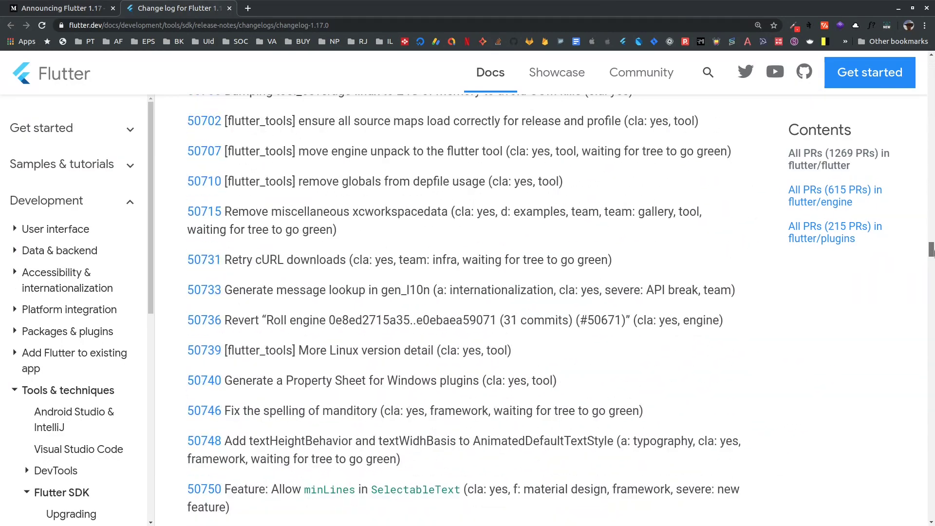